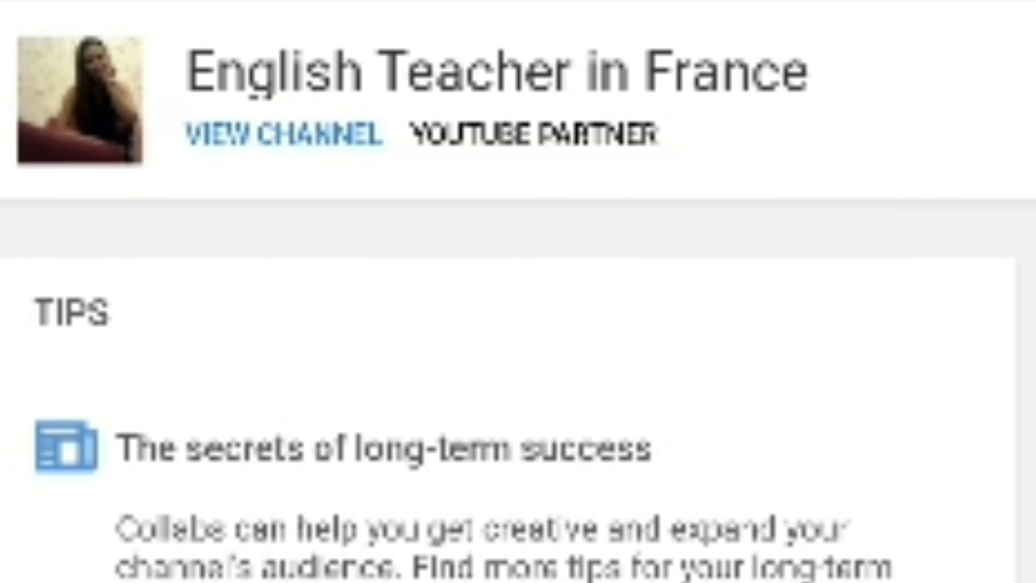
Load the English Teacher in France - YouTube channel page from the address-bar suggestion.
{"action": "scroll", "scroll_direction": "up", "scroll_amount": 3}
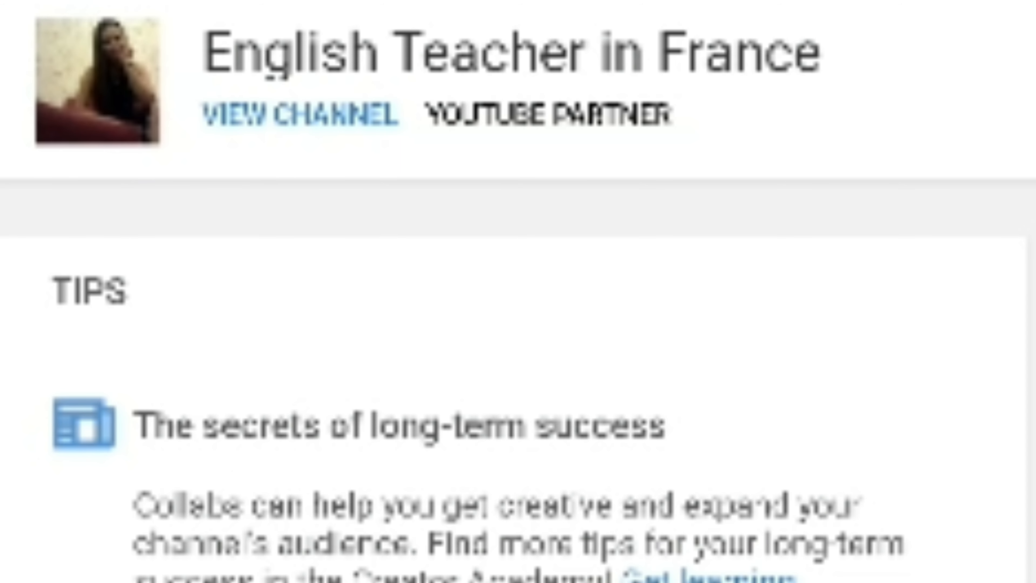
{"action": "scroll", "scroll_direction": "down", "scroll_amount": 3}
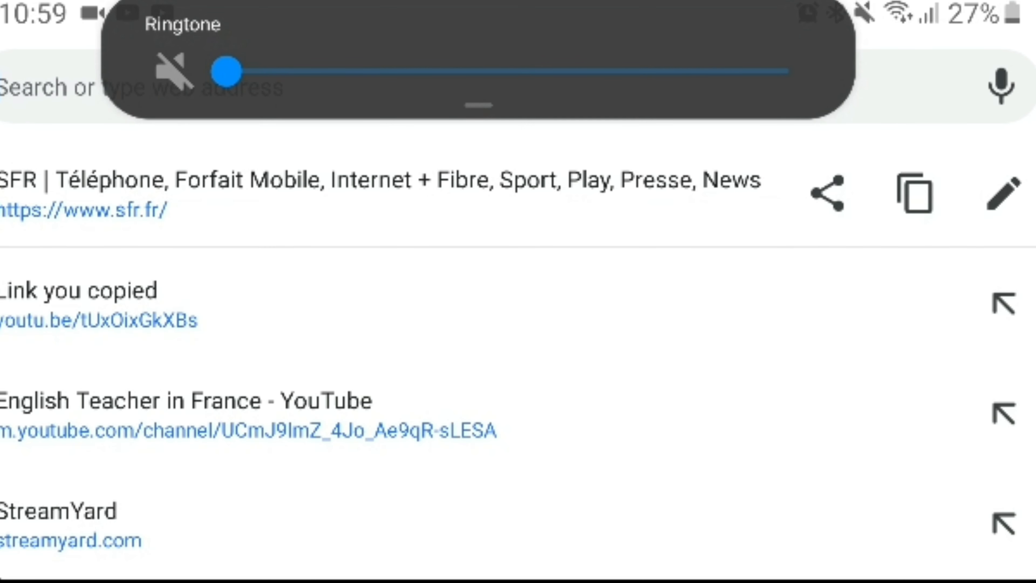
{"action": "left_click", "coordinate": [185, 400]}
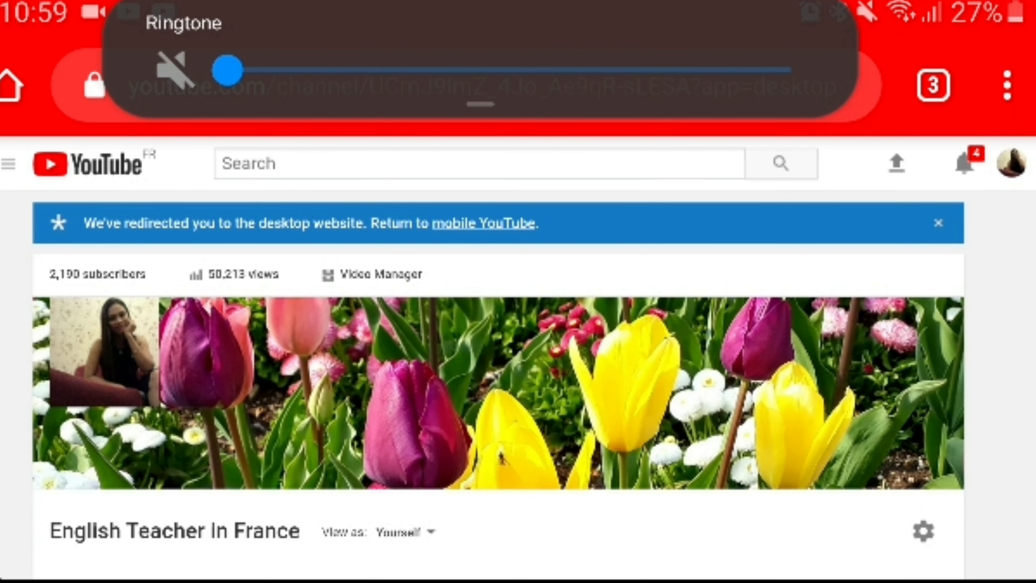
{"action": "left_click", "coordinate": [174, 71]}
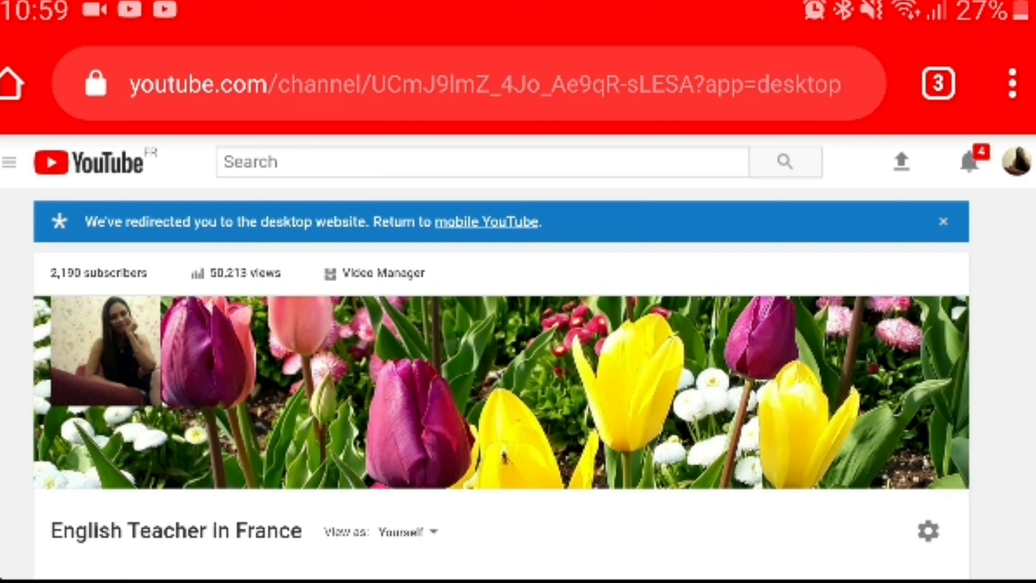
{"action": "left_click", "coordinate": [1014, 84]}
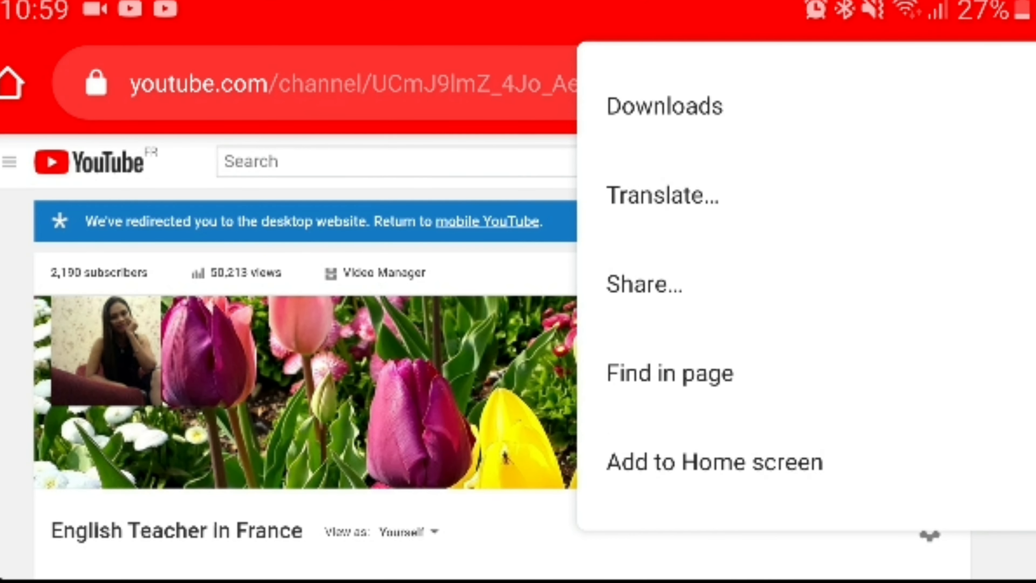
Tick Desktop site in Chrome's menu so the channel renders in YouTube's full desktop layout.
{"action": "scroll", "scroll_direction": "down", "scroll_amount": 3}
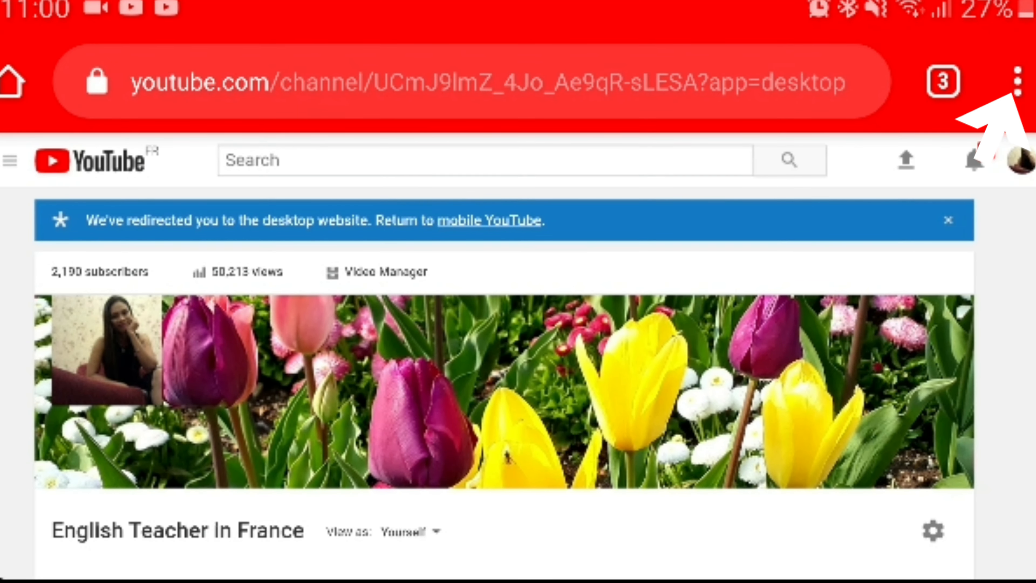
{"action": "left_click", "coordinate": [1019, 82]}
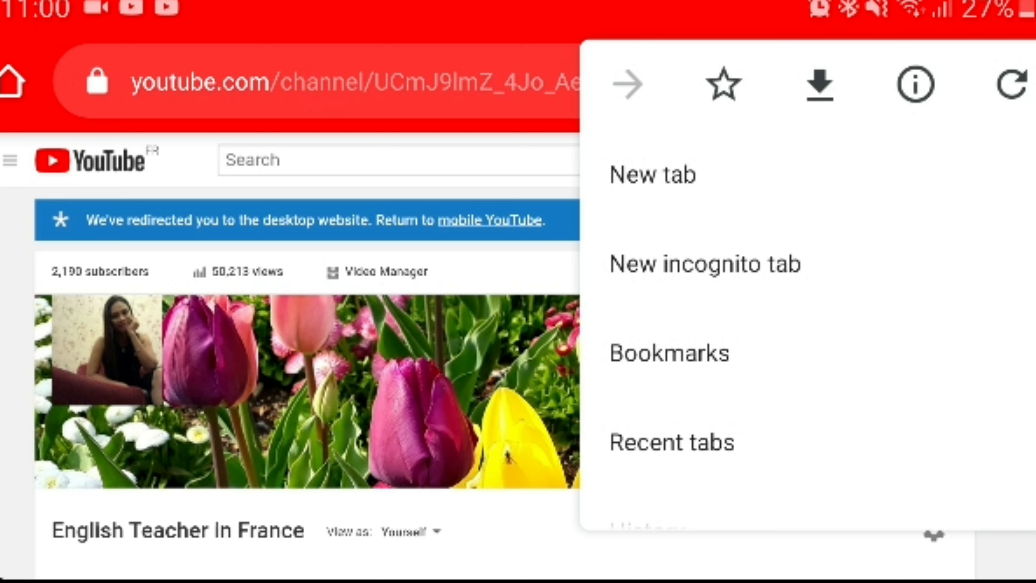
{"action": "scroll", "scroll_direction": "down", "scroll_amount": 3}
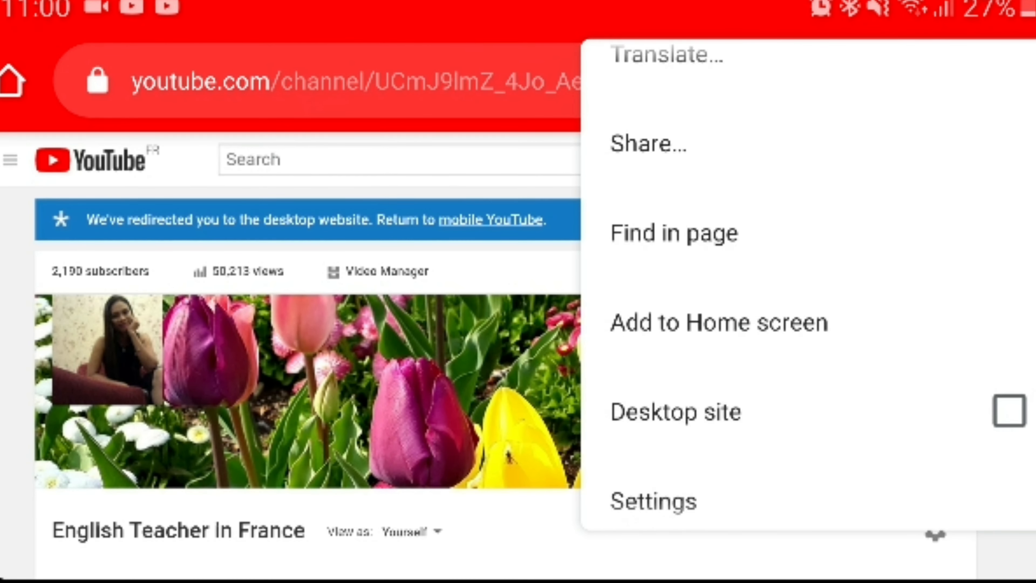
{"action": "scroll", "scroll_direction": "up", "scroll_amount": 3}
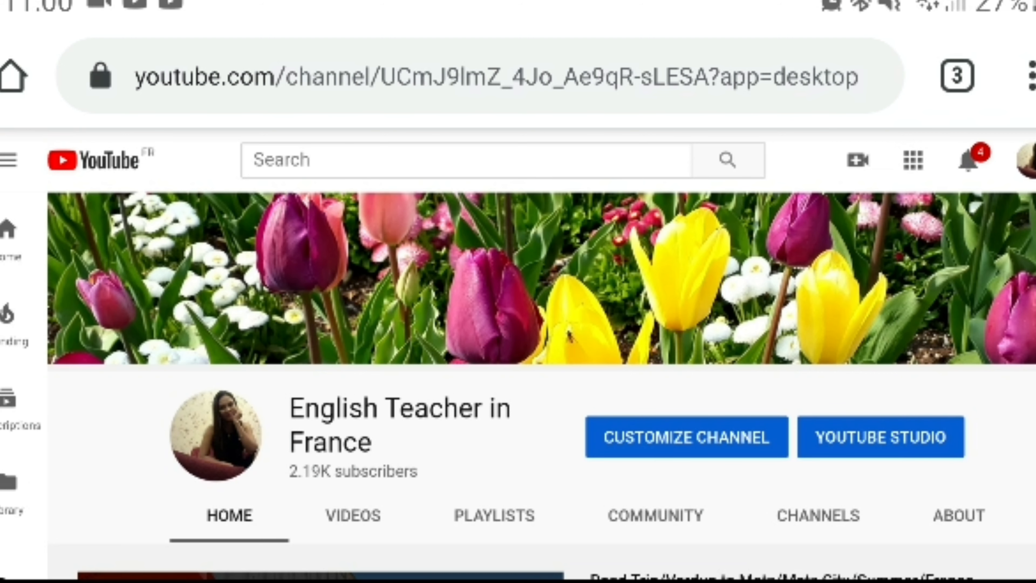
Choose Go live from the Create menu to reach YouTube Studio's webcam stream setup.
{"action": "left_click", "coordinate": [859, 160]}
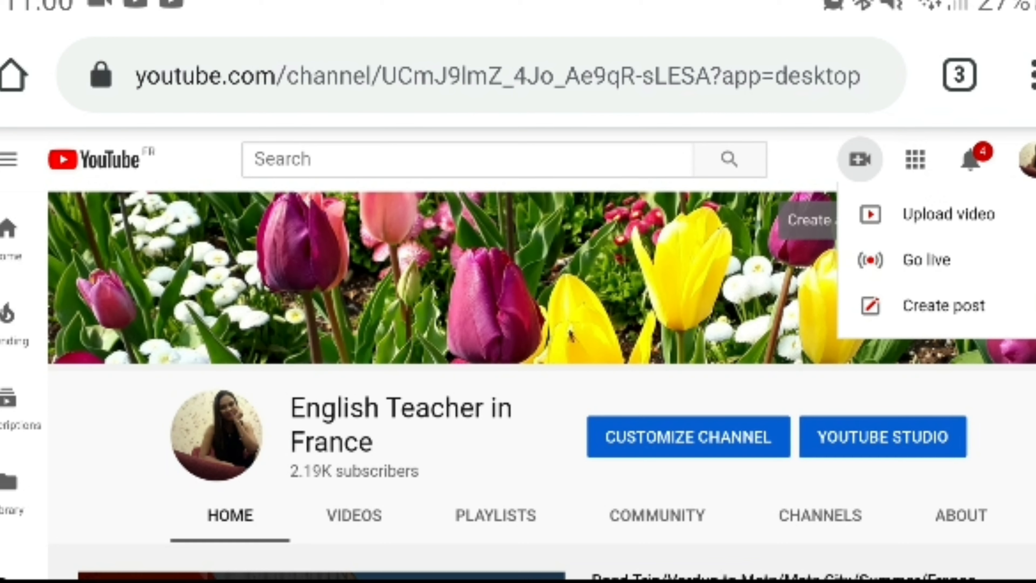
{"action": "left_click", "coordinate": [926, 259]}
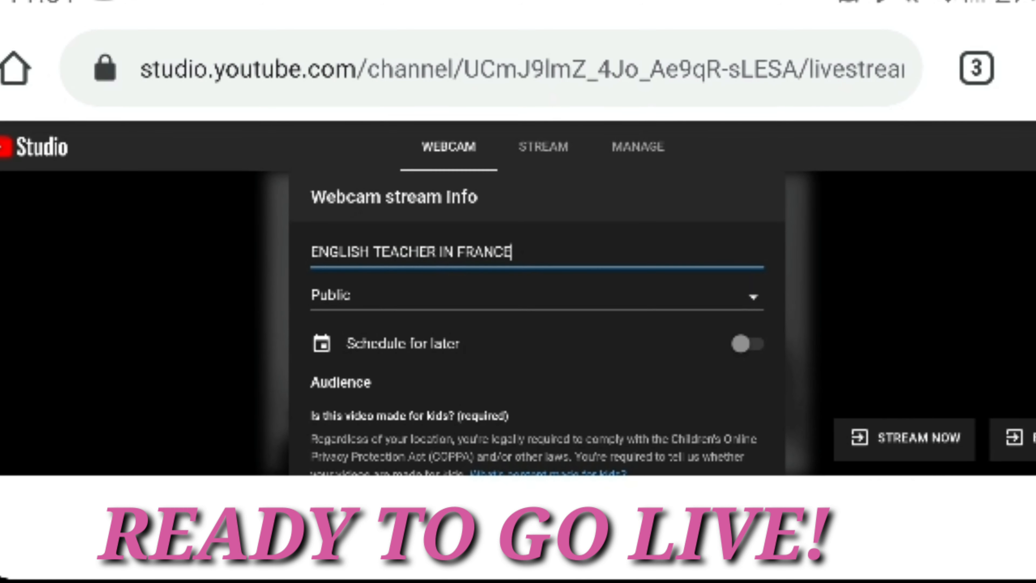
Mark the stream 'No, it's not made for kids' and scroll the form down to Next.
{"action": "scroll", "scroll_direction": "down", "scroll_amount": 3}
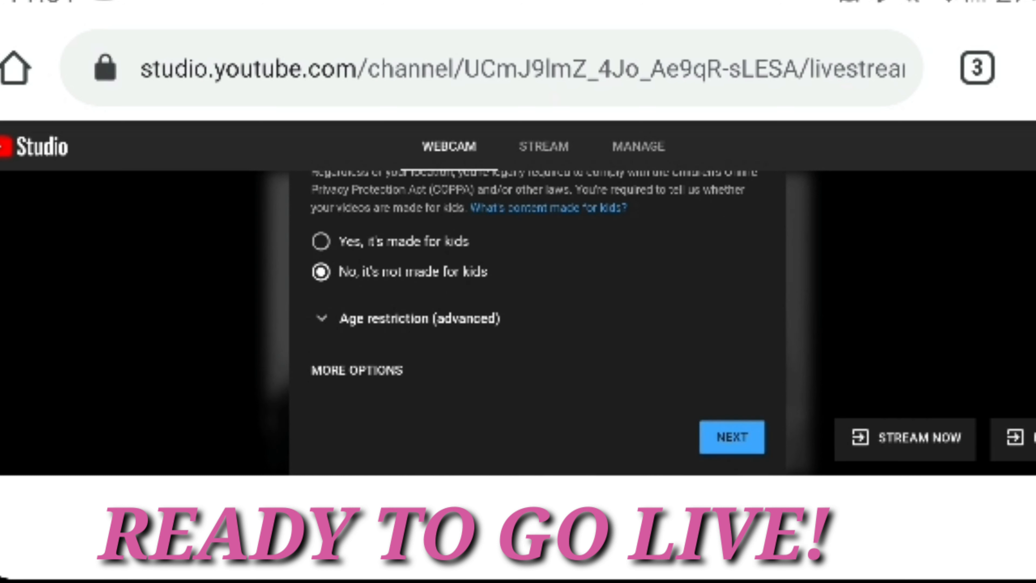